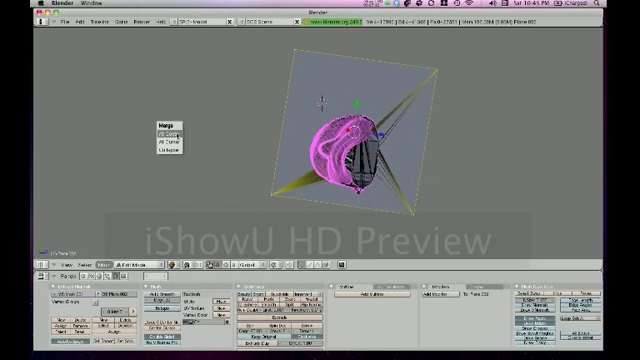
# Step: Merge the pink mesh's selected vertices at their center to flatten the bottom
pyautogui.click(164, 132)
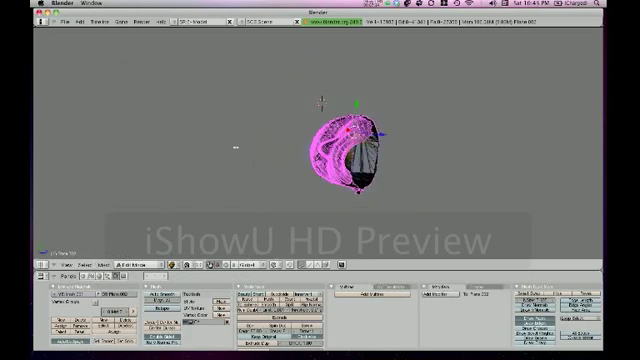